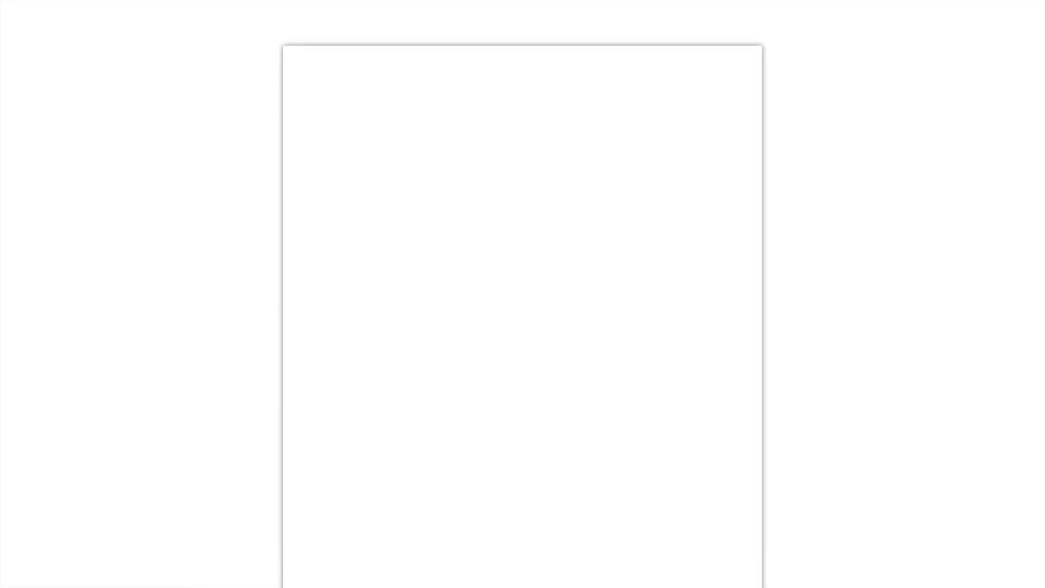
type("Isa")
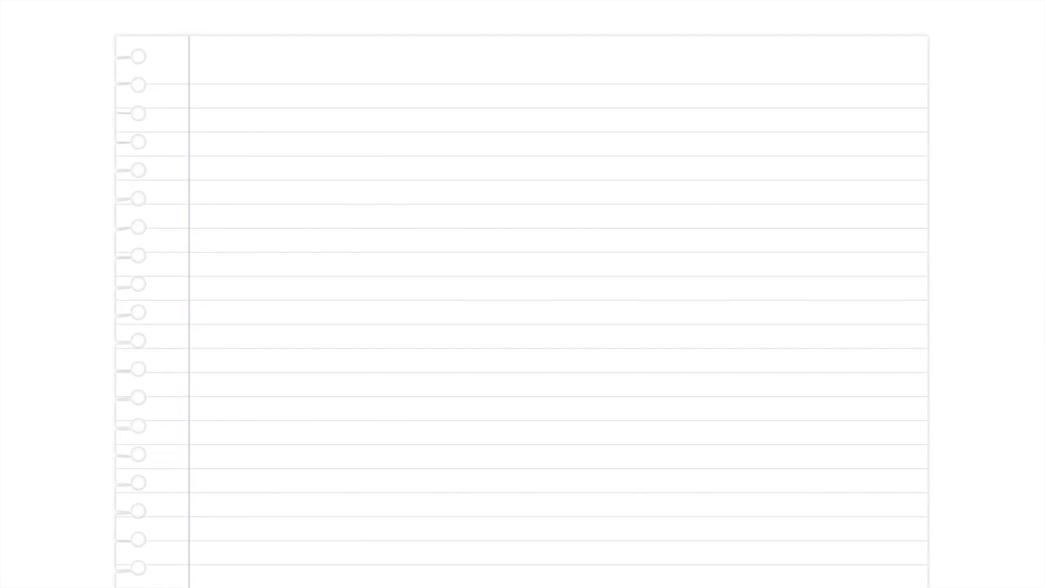
type("Three laws of robotics")
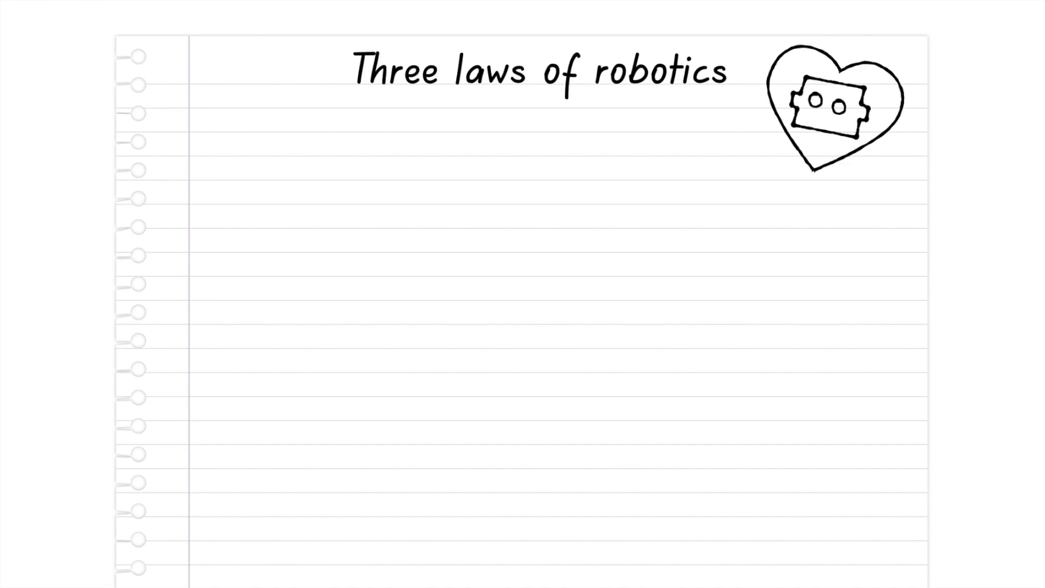
type("1) Robots are not allowed to hurt a")
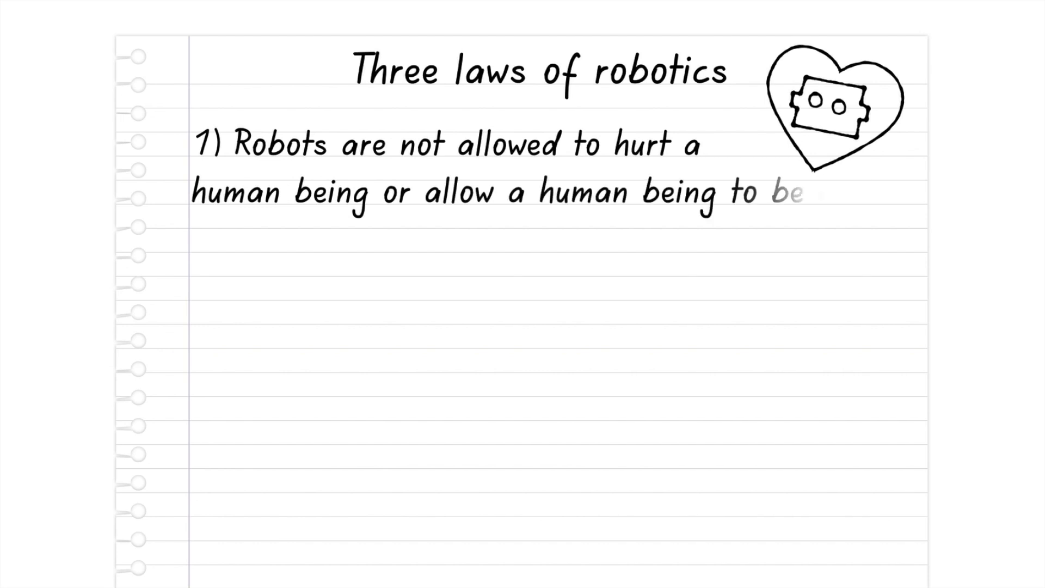
type("hurt.")
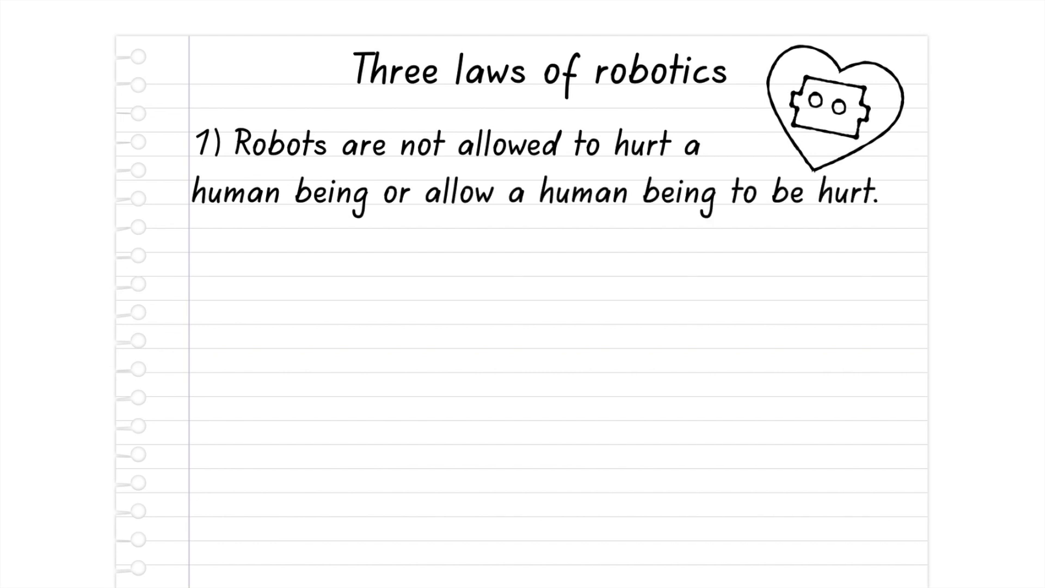
type("2) Robots have to listen to what human beings")
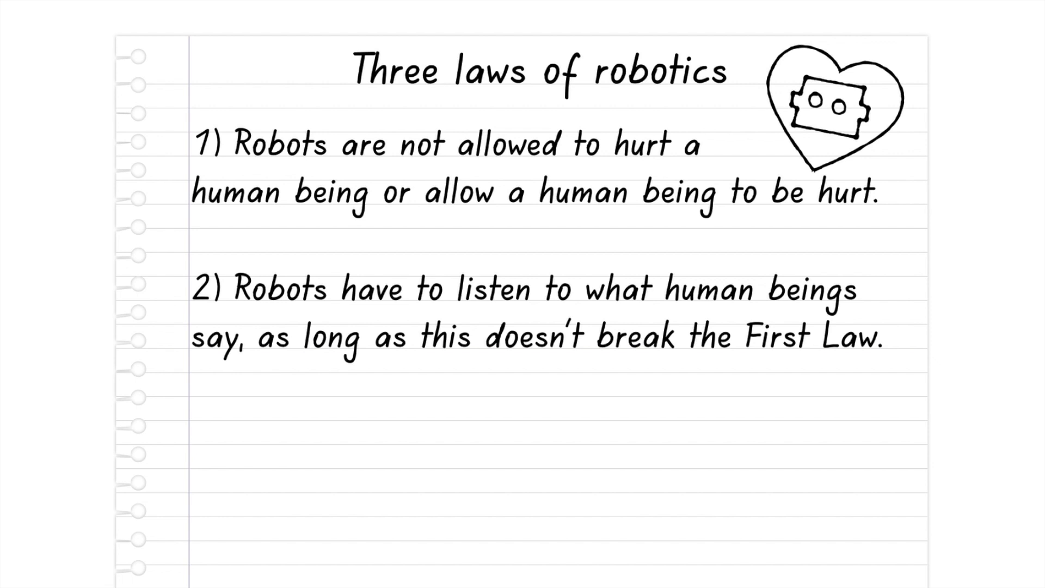
type("3) R")
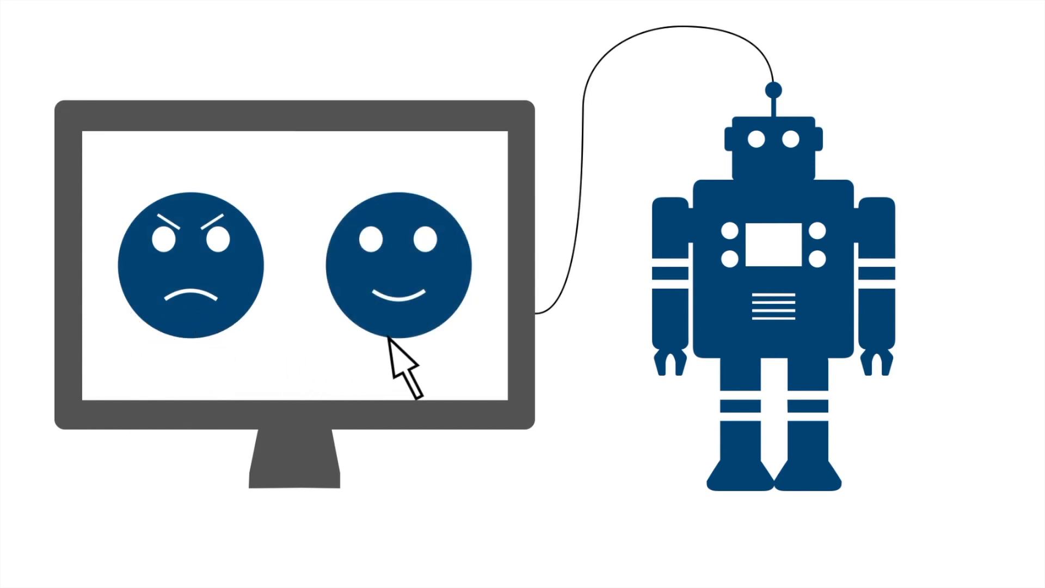
mouse_move(408, 280)
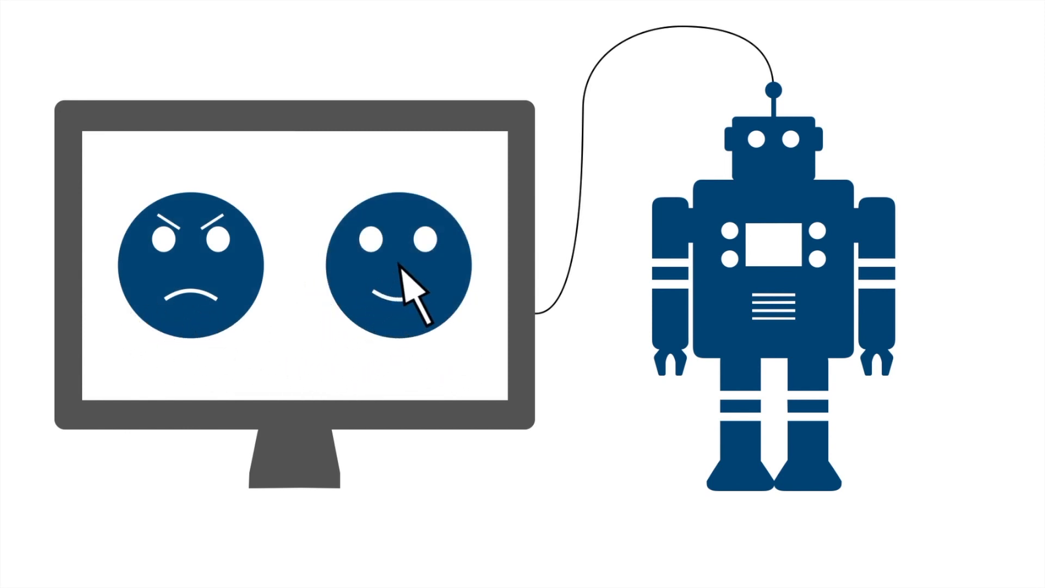